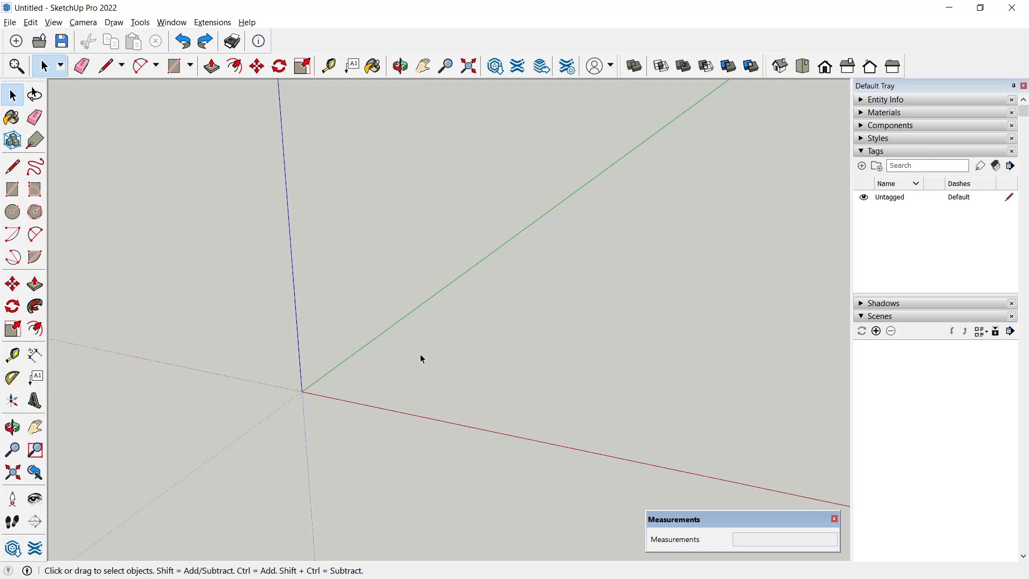
mouse_move(403, 327)
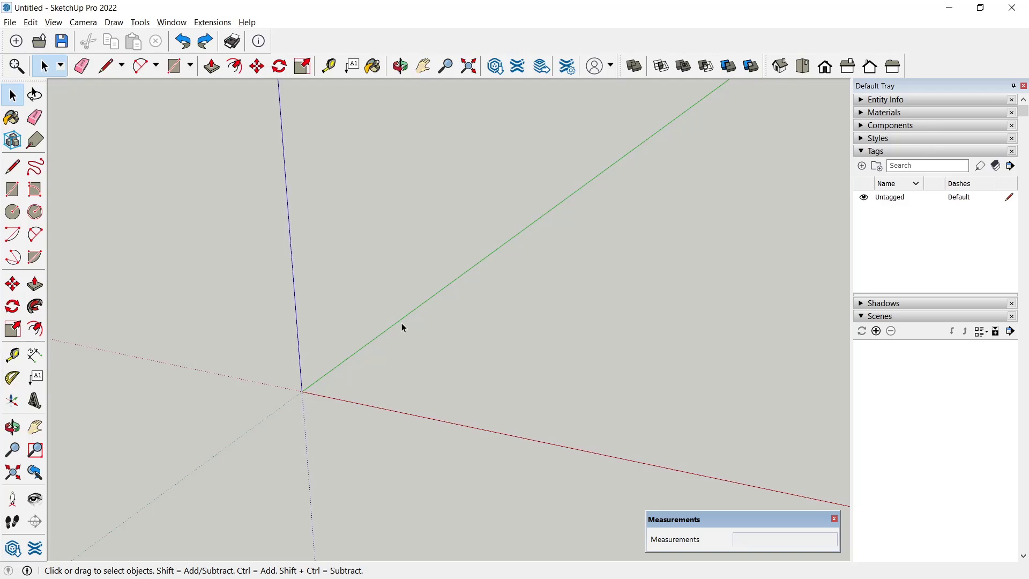
mouse_move(35, 400)
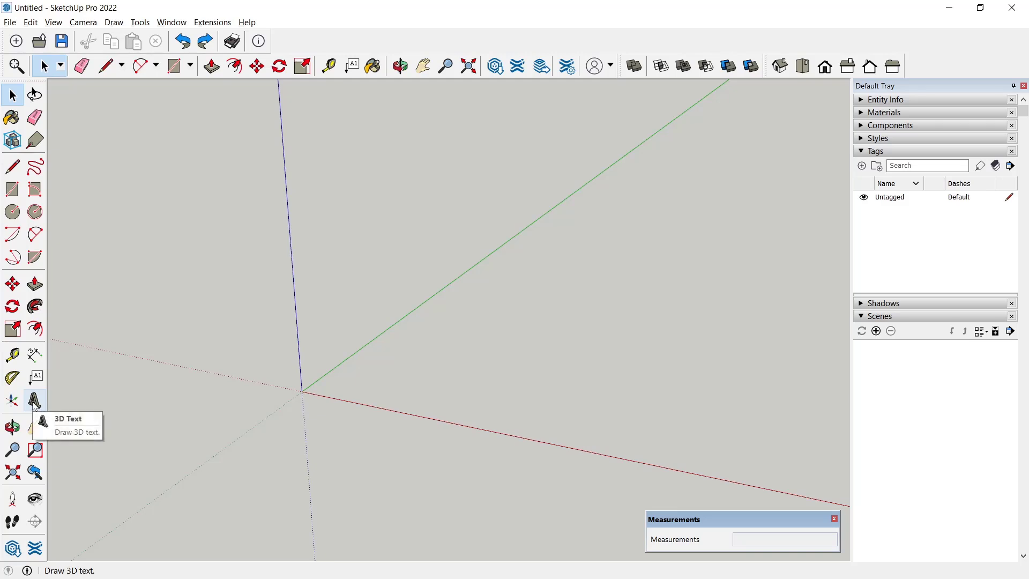
Create filled, extruded 3D text 'SKETCHUP' and place it near the origin
click(34, 400)
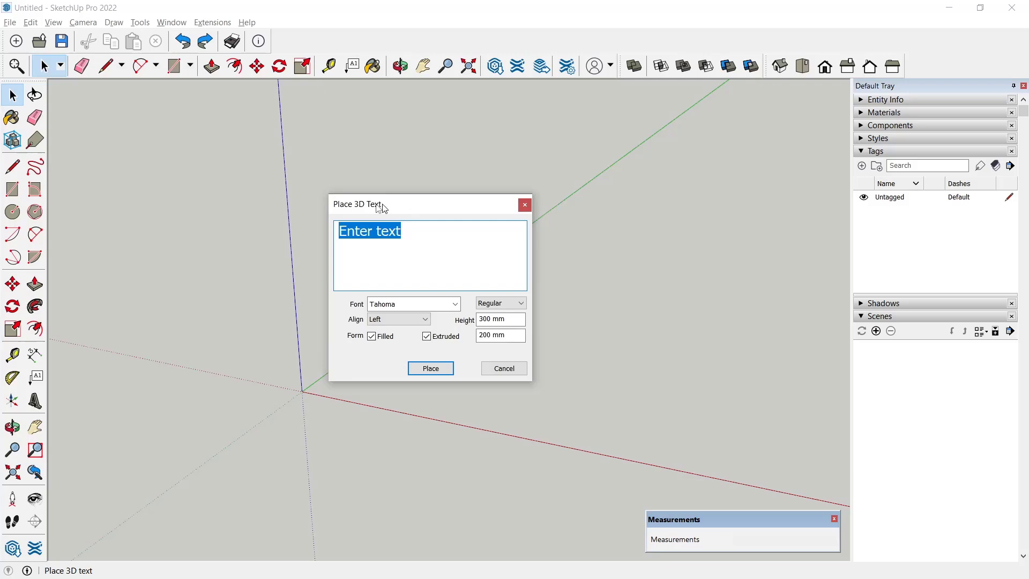
drag(356, 204, 204, 180)
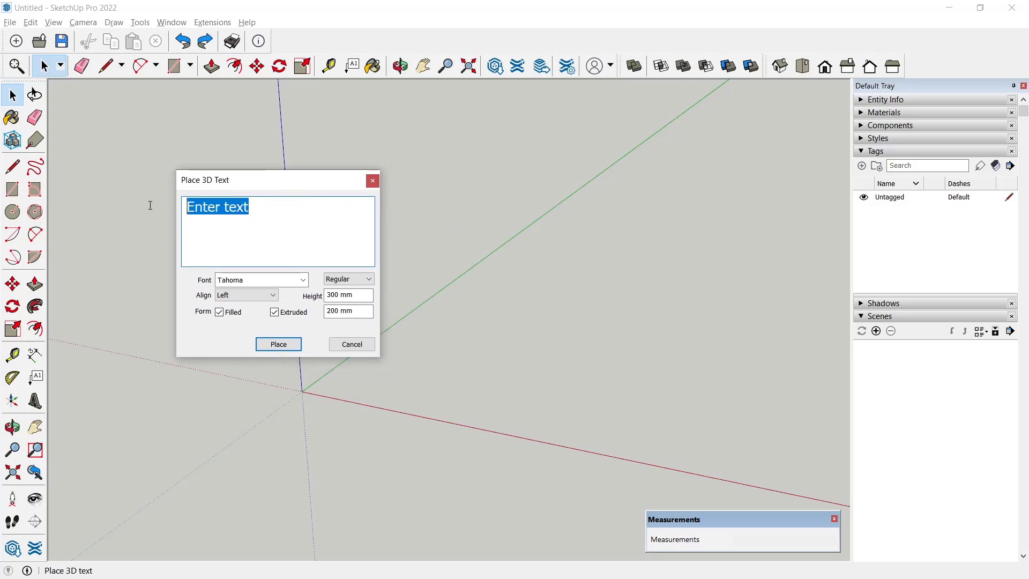
text(sKET)
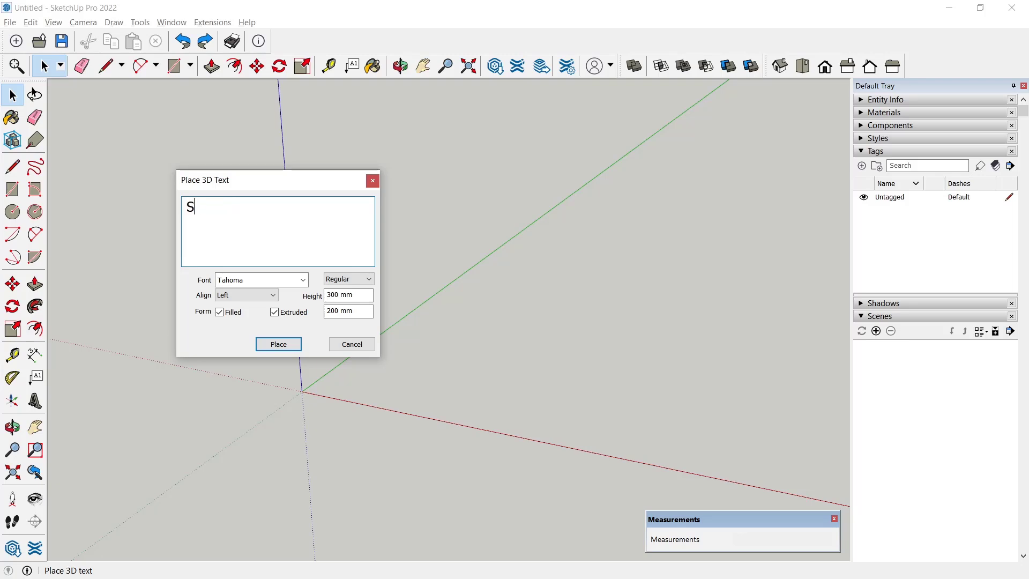
text(KETCHUP)
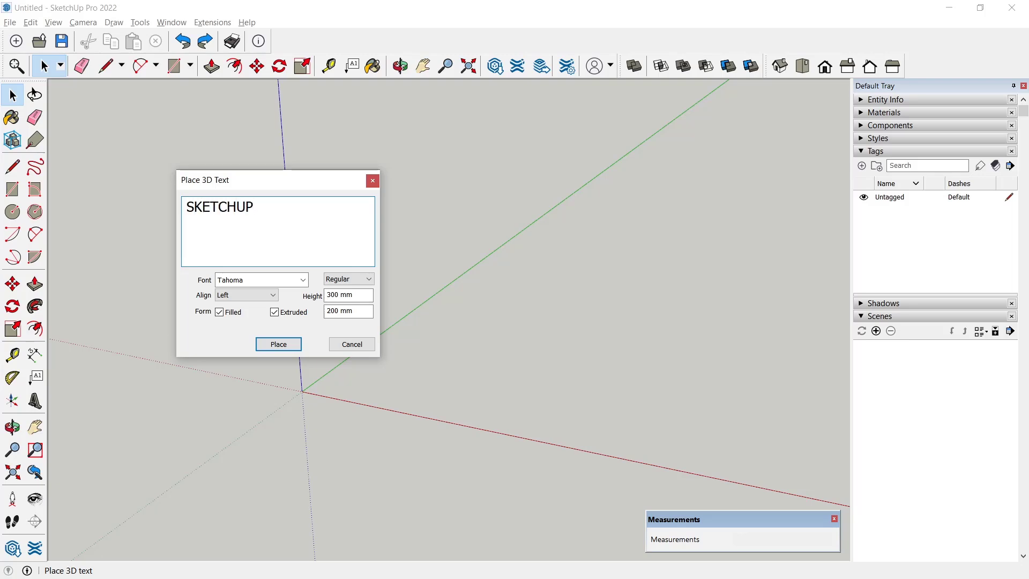
click(277, 344)
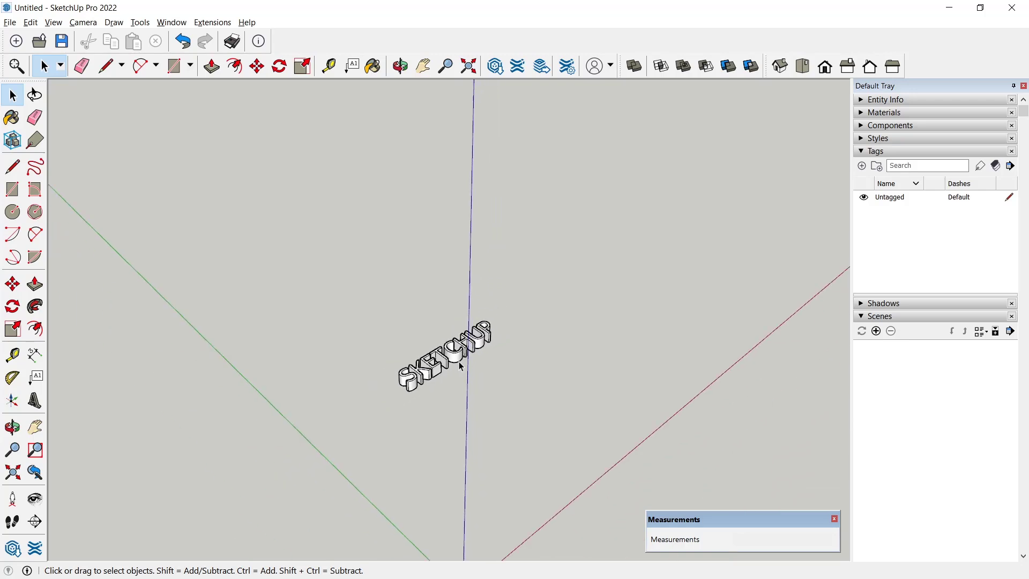
mouse_move(35, 401)
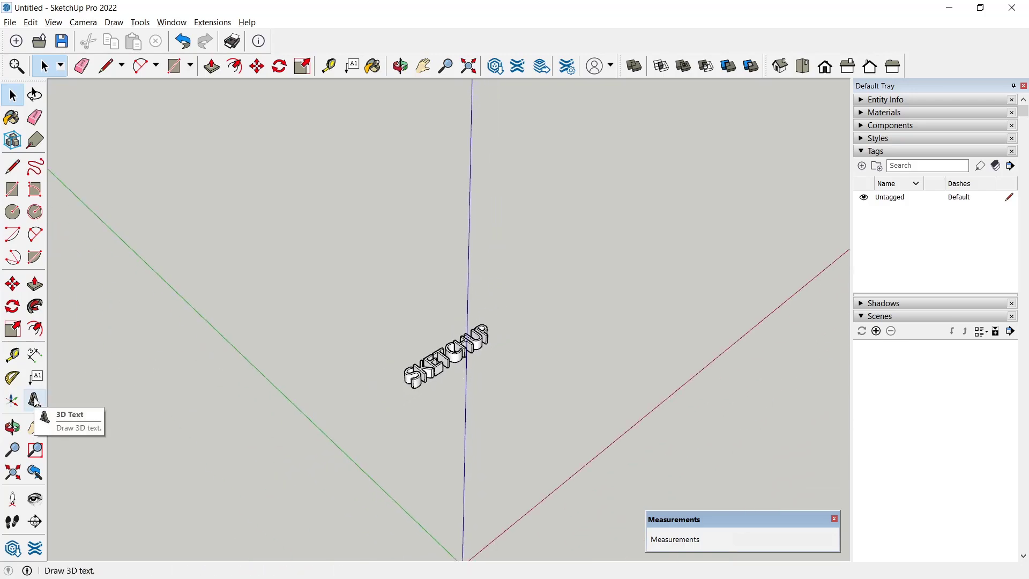
Create a second filled 'SKETCHUP' text with Extruded unchecked and place it
click(35, 400)
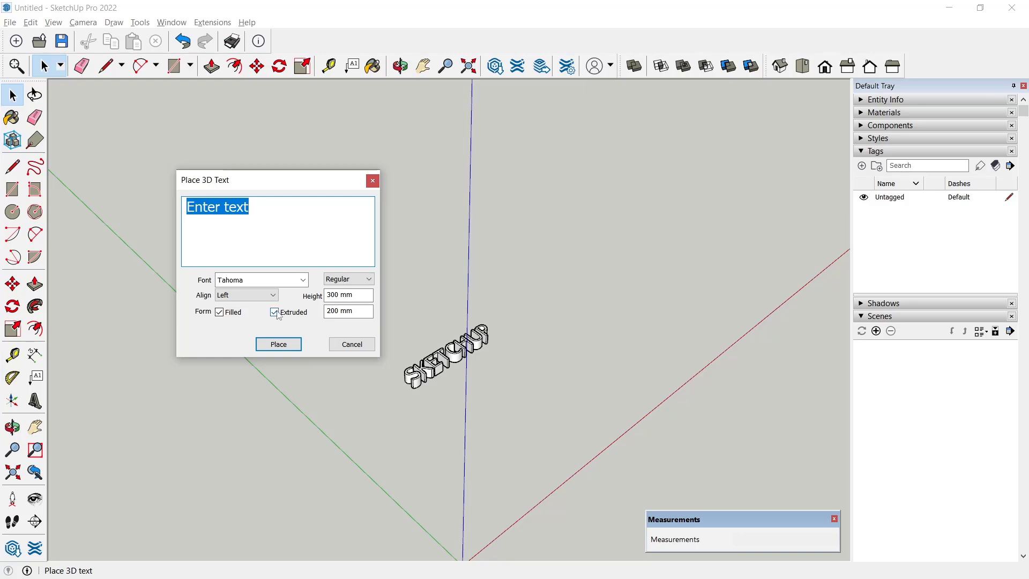
click(274, 312)
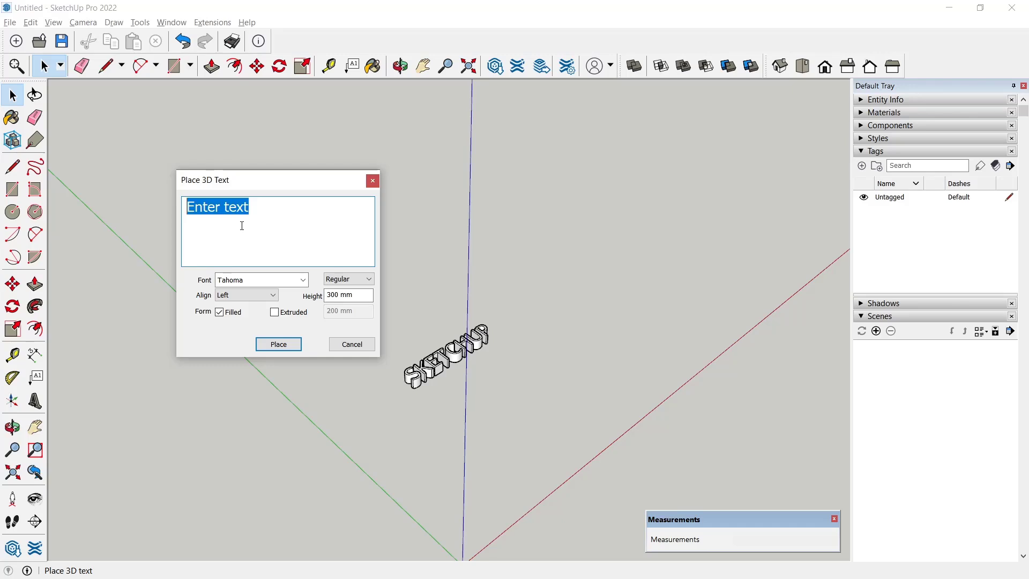
text(SKE)
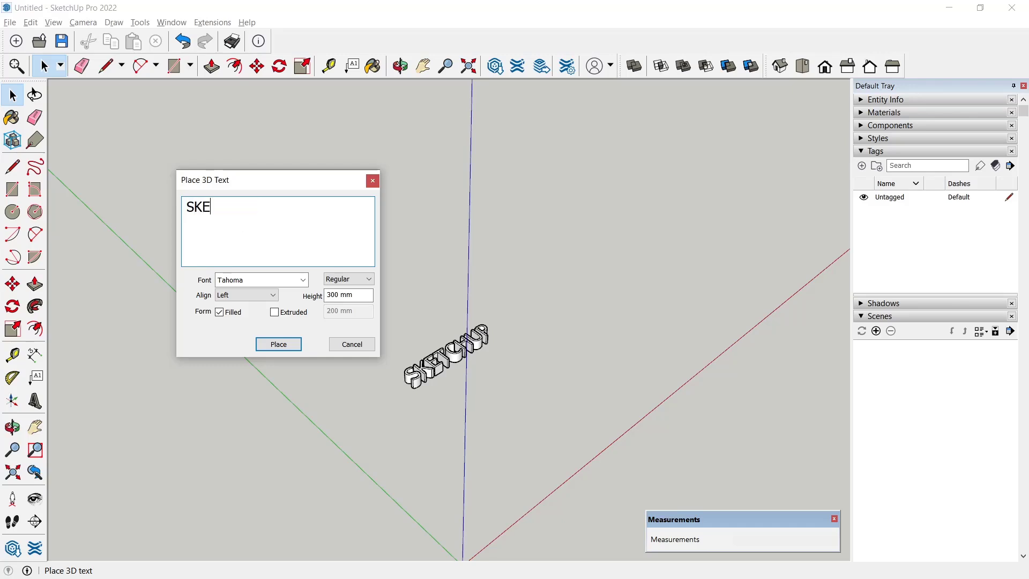
text(TCHUP)
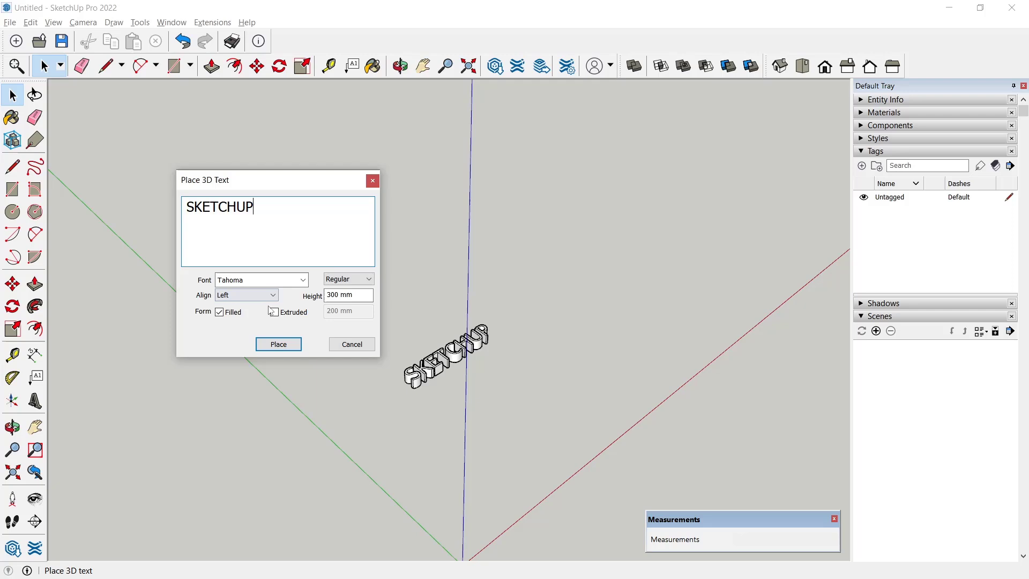
click(277, 344)
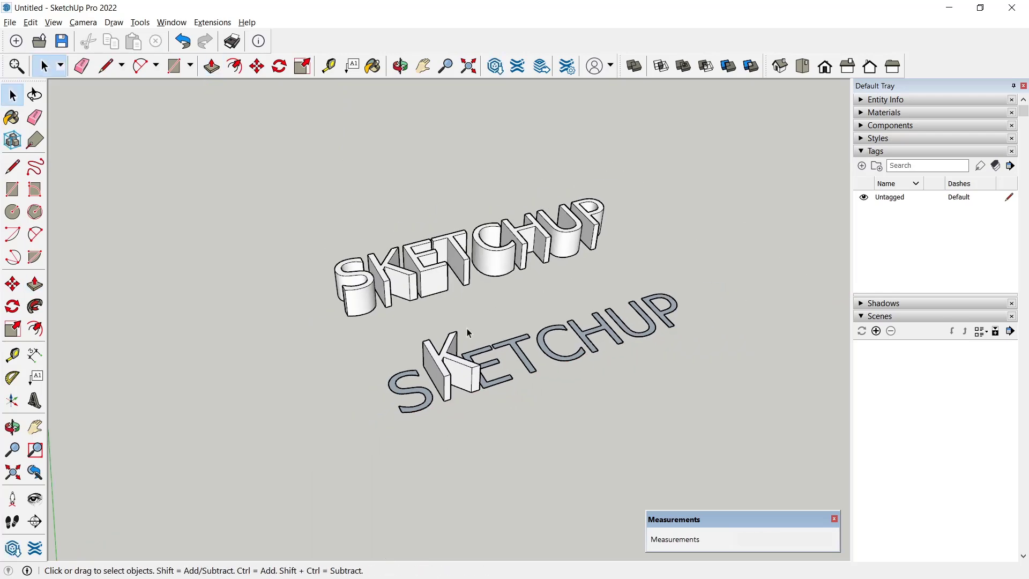
click(399, 65)
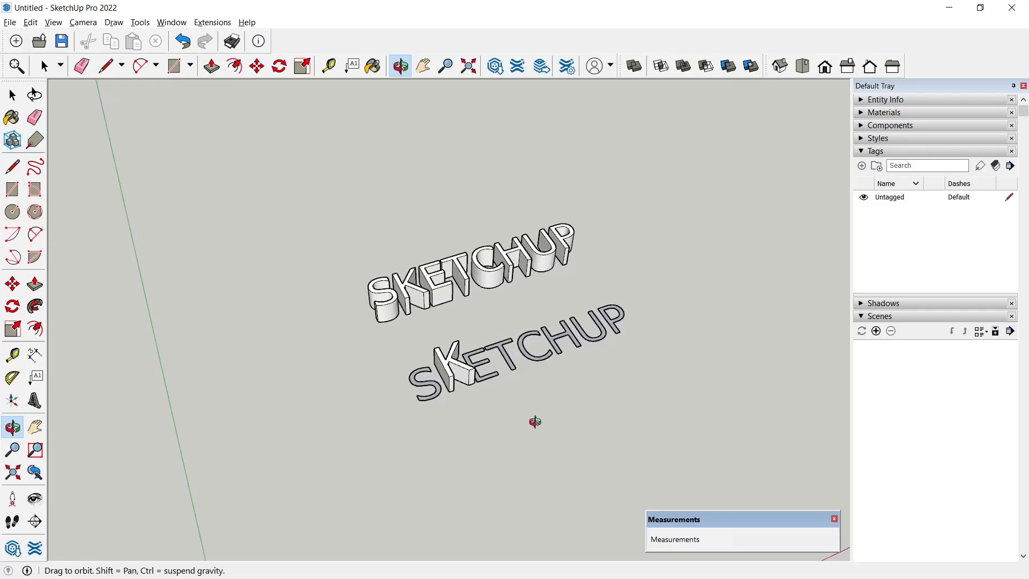
click(43, 66)
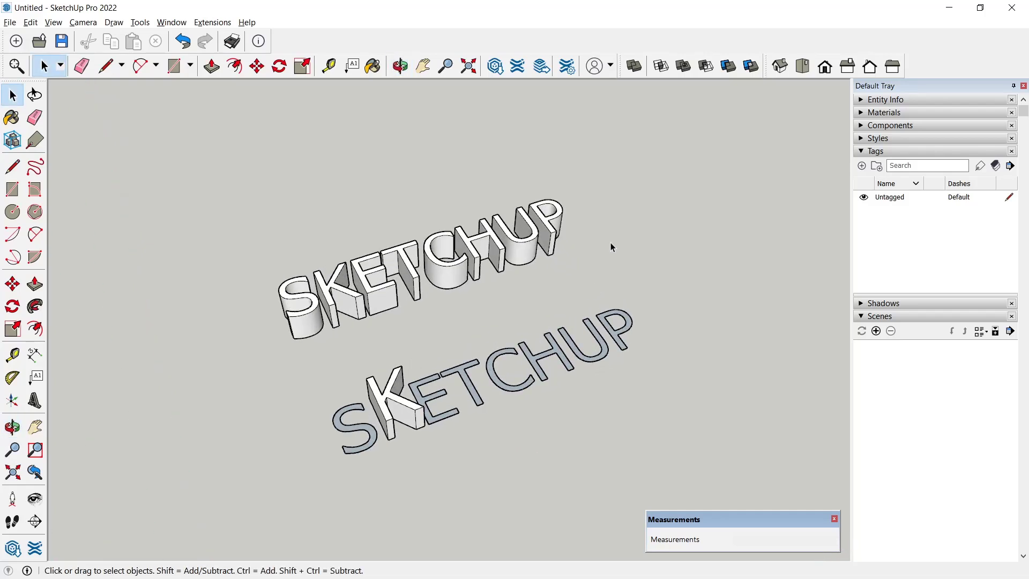